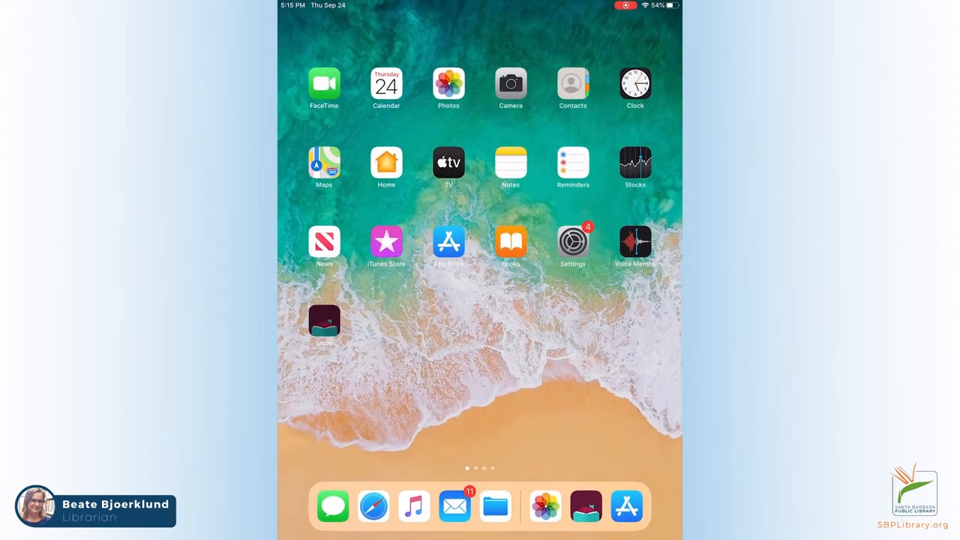
- Launch Libby and start adding a library from the profile menu
left_click(324, 318)
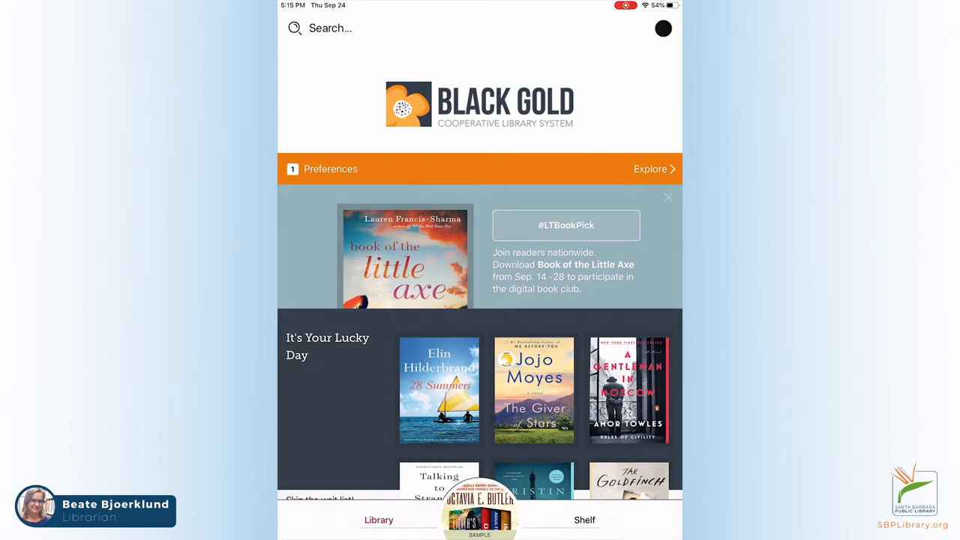
left_click(663, 27)
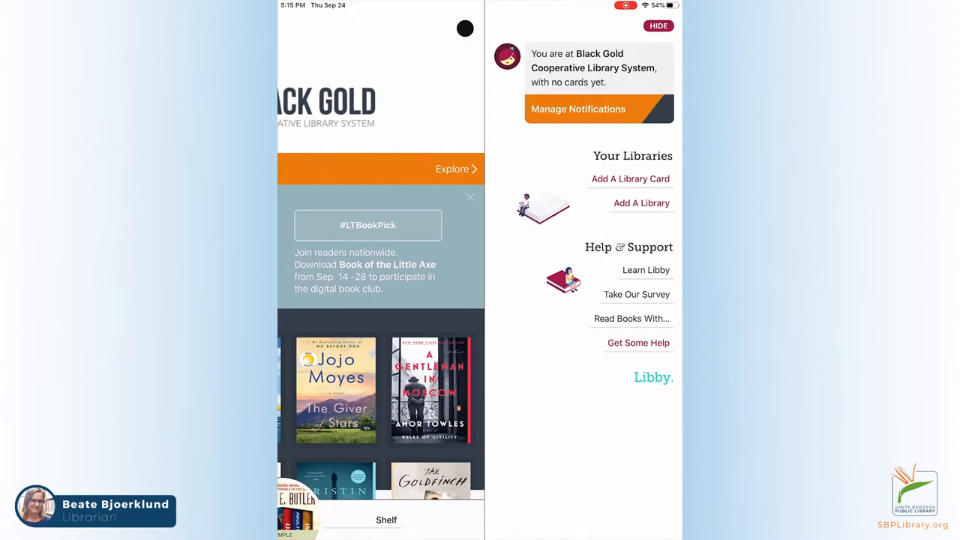
left_click(642, 202)
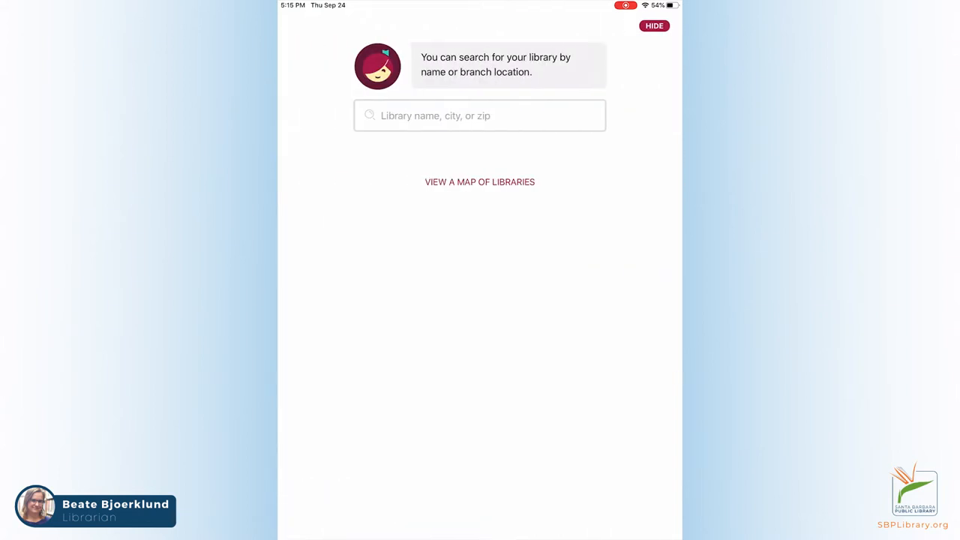
- Search zip code 93101 and choose Black Gold Cooperative Library System
left_click(480, 116)
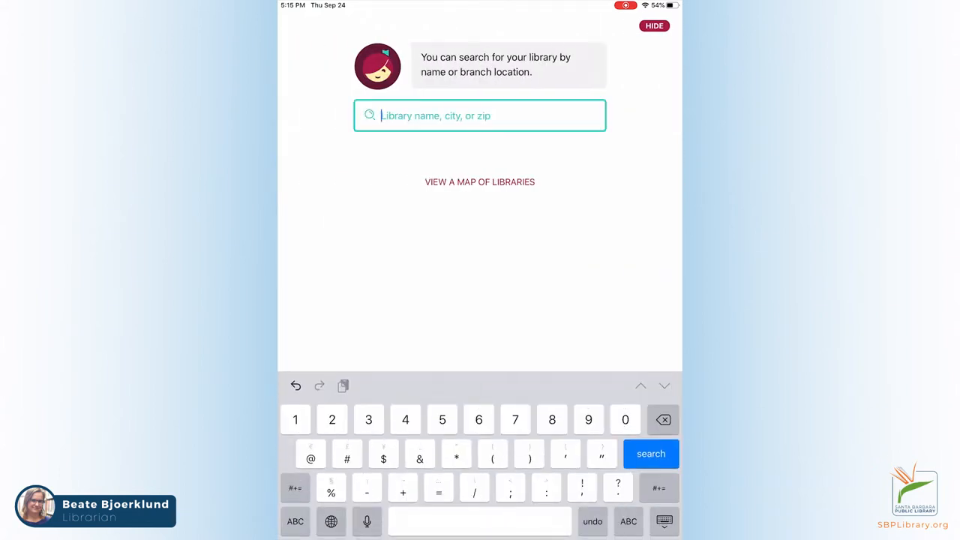
type("9310")
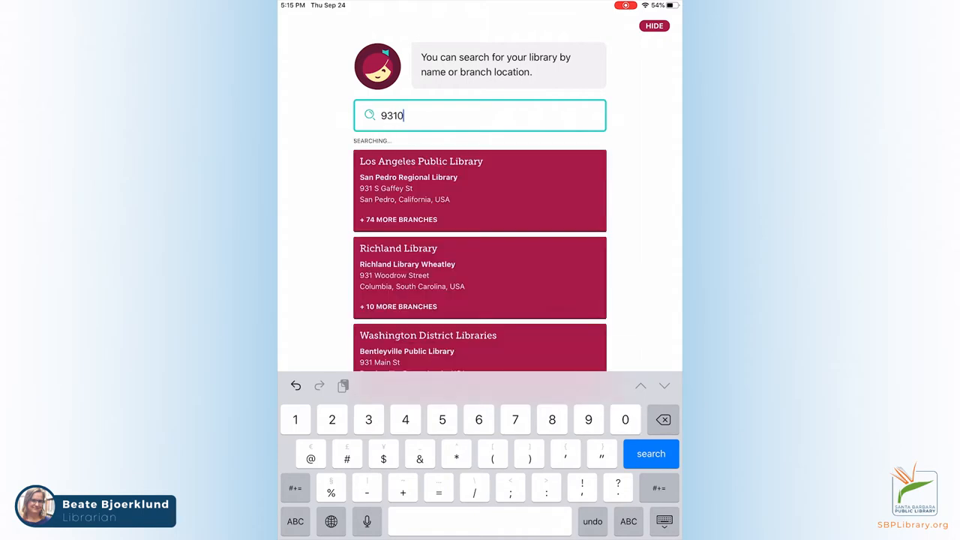
type("1")
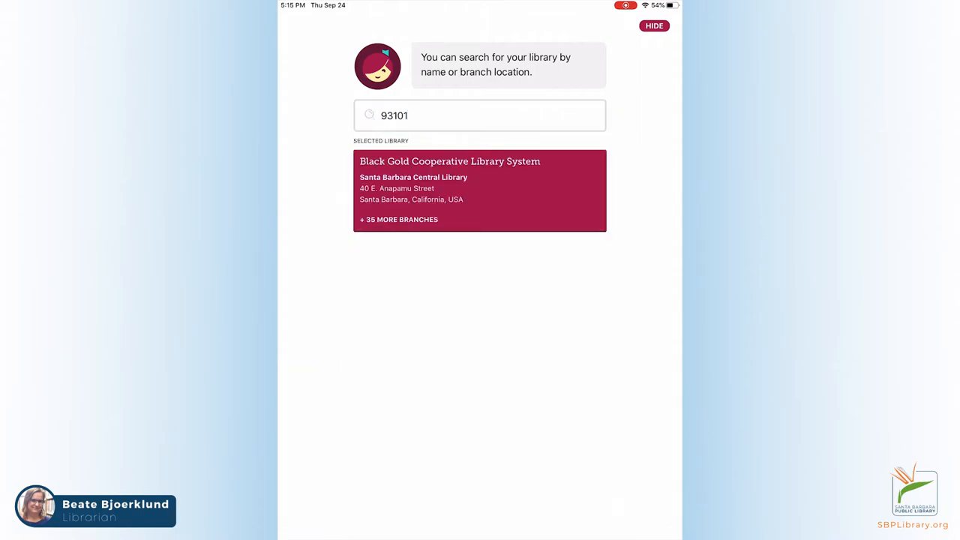
left_click(479, 191)
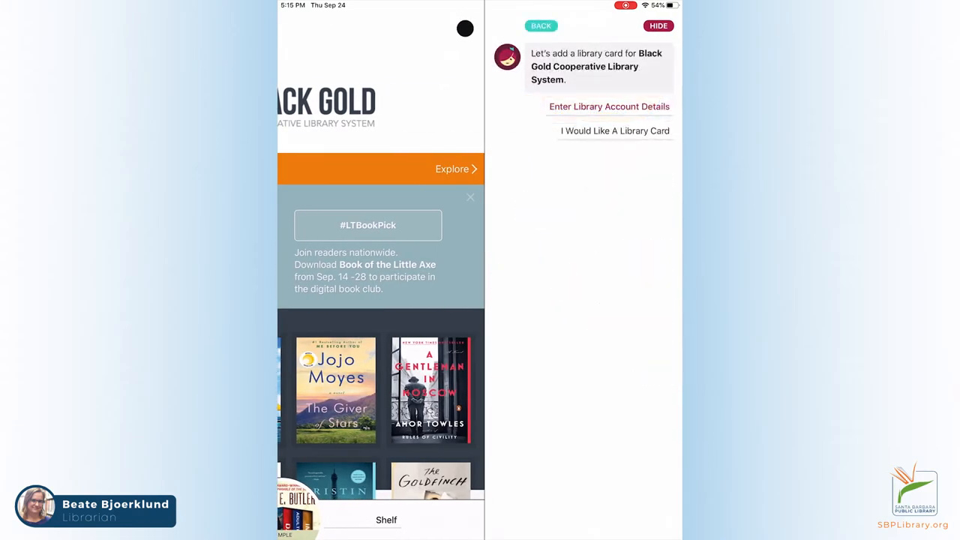
- Enter the Black Gold library card number to link the account
left_click(609, 105)
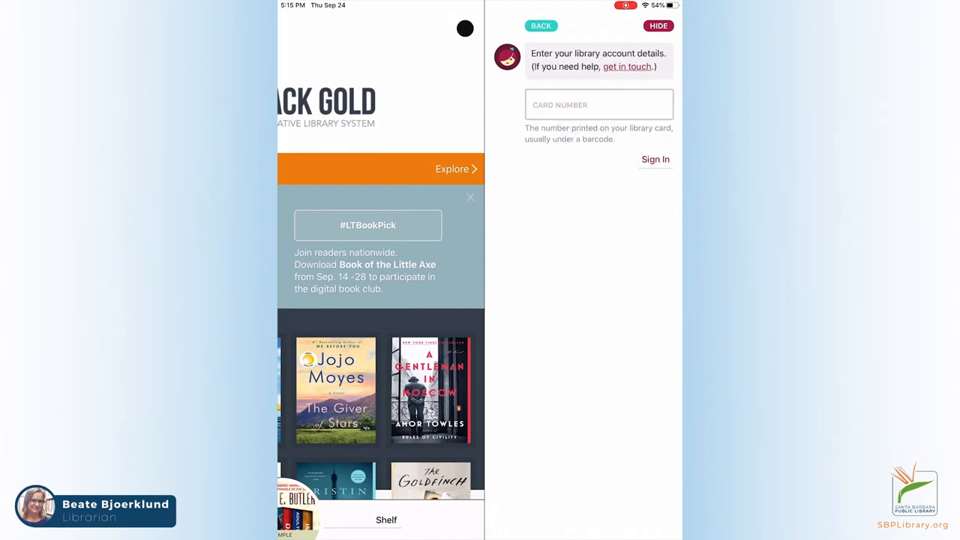
left_click(654, 159)
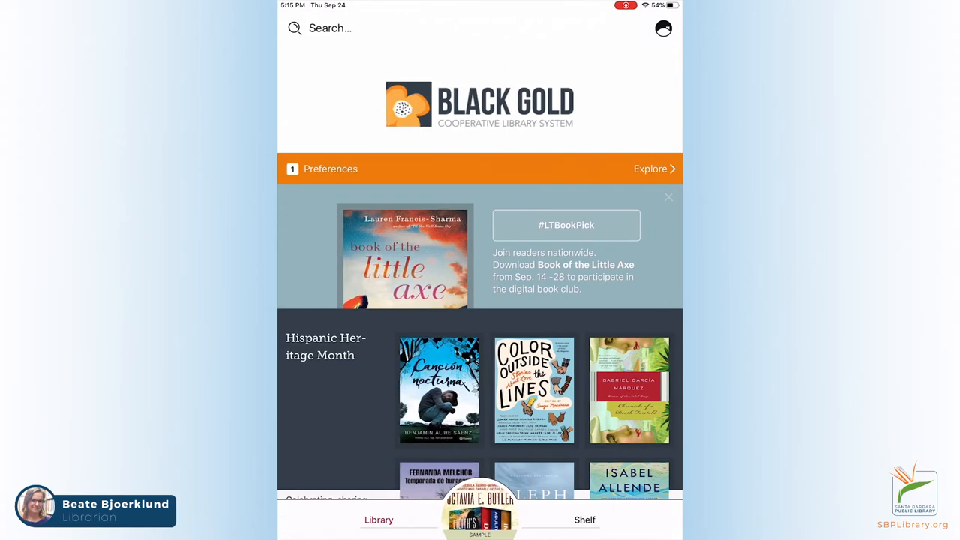
- Browse the library home collections and the Just Added list down to Book of the Little Axe
scroll("down", 3)
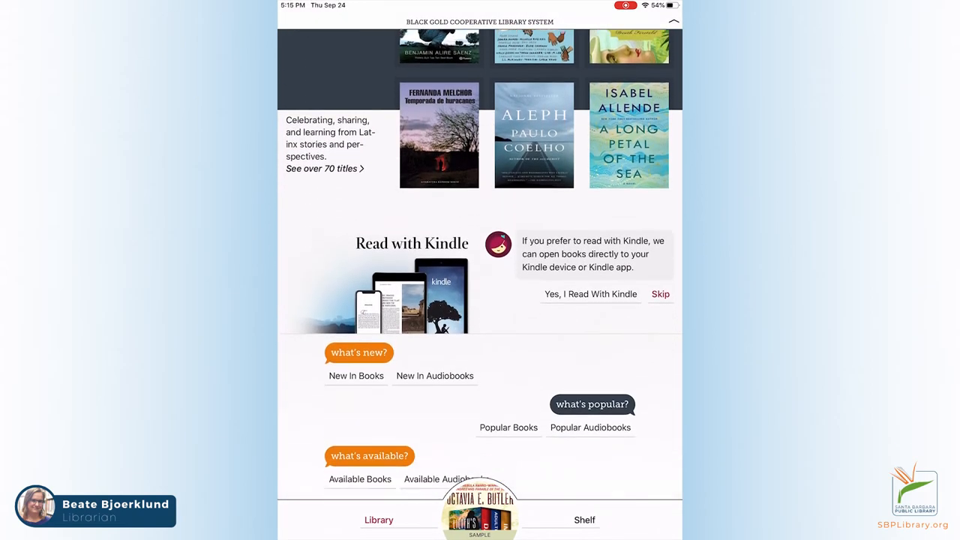
scroll("up", 3)
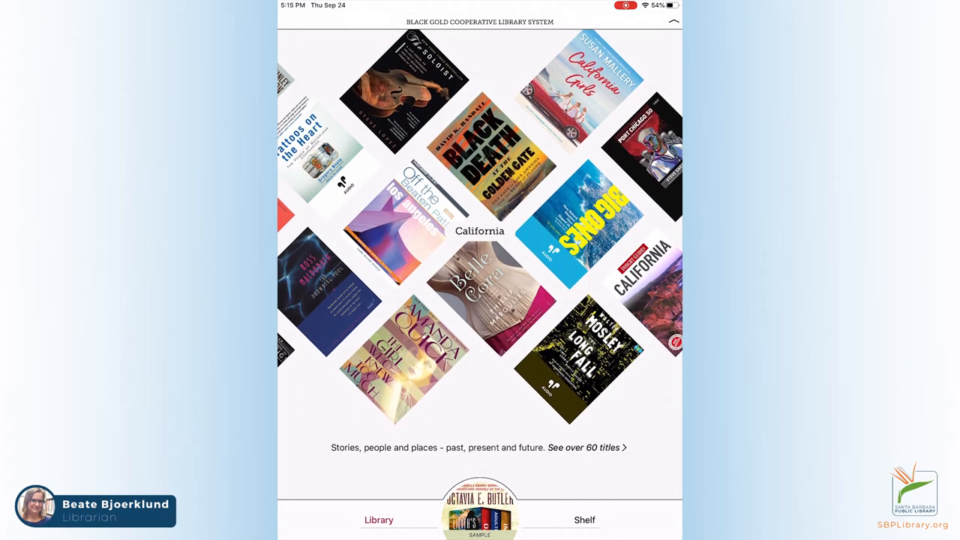
scroll("down", 3)
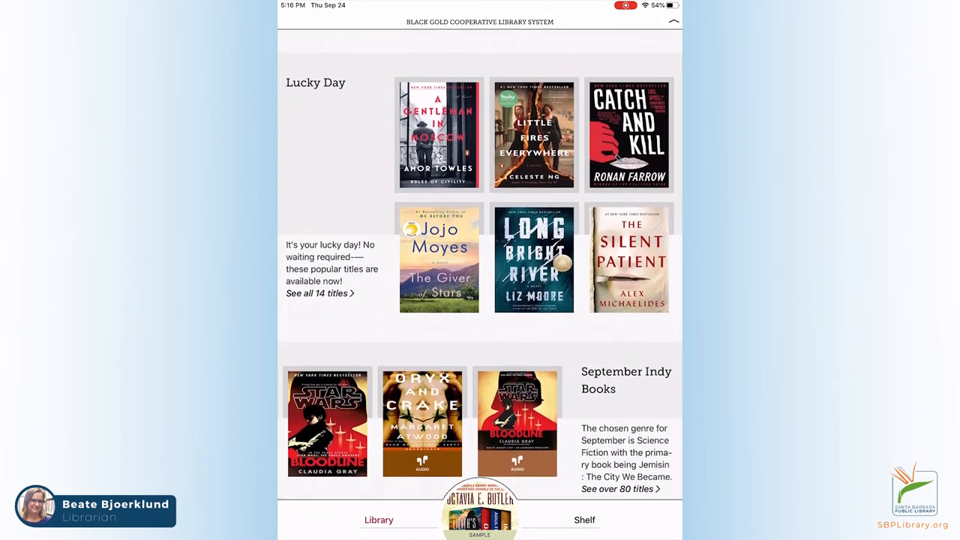
scroll("down", 3)
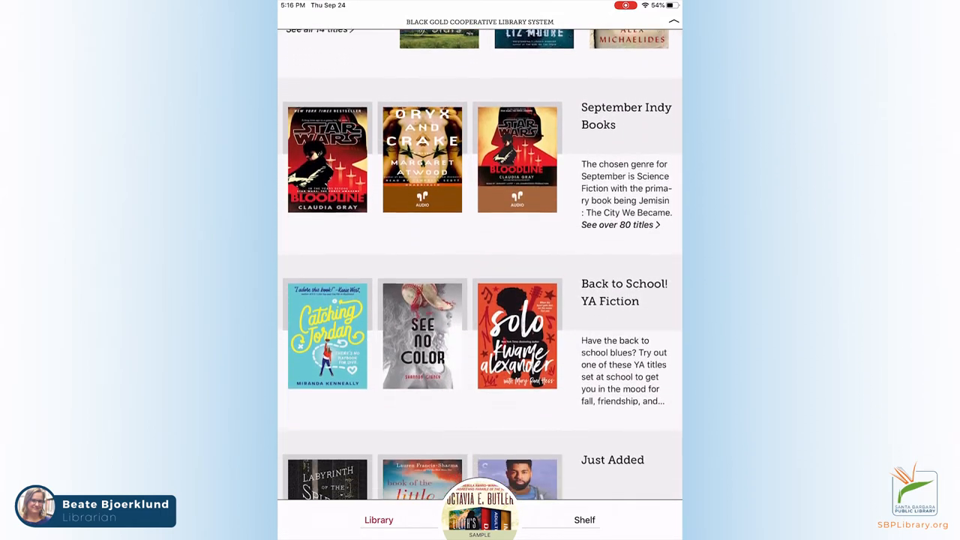
scroll("down", 3)
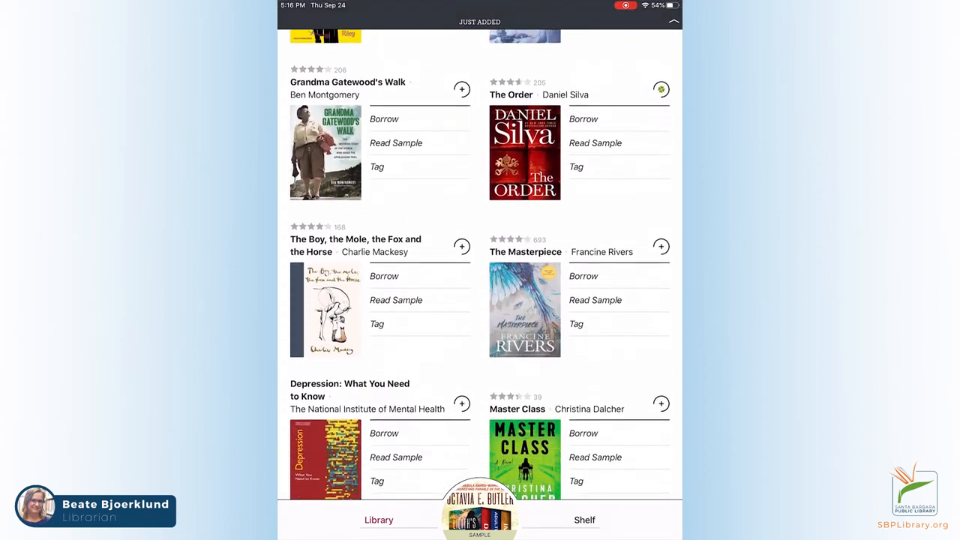
scroll("down", 3)
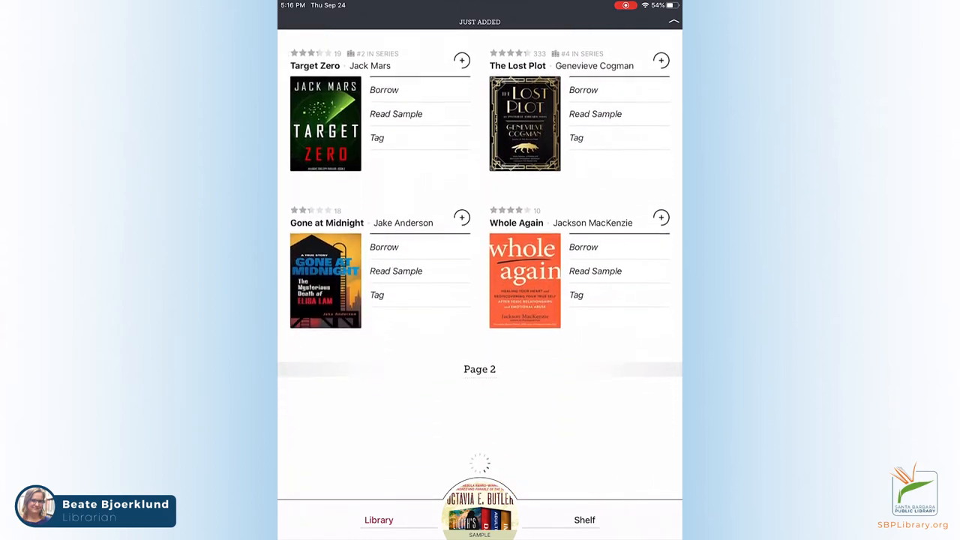
scroll("down", 3)
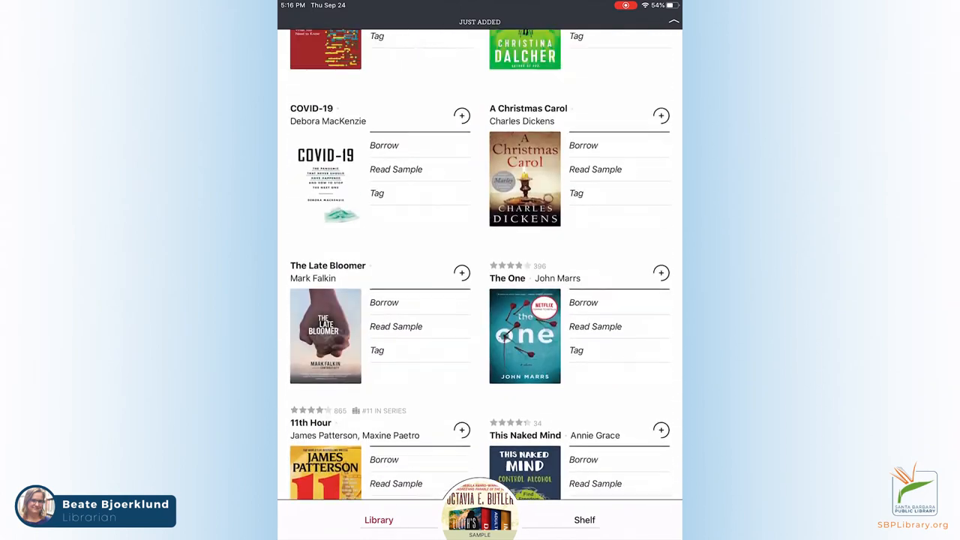
scroll("up", 3)
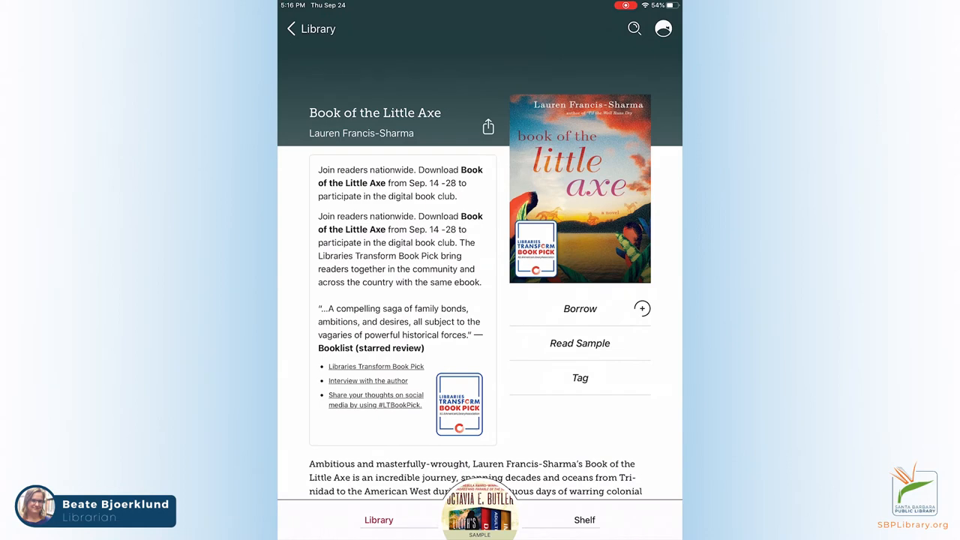
scroll("down", 3)
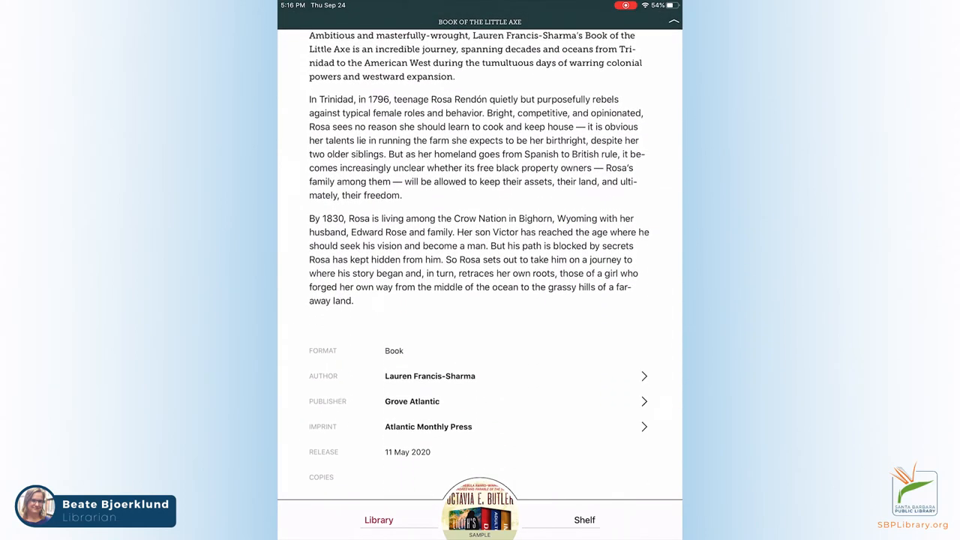
scroll("up", 3)
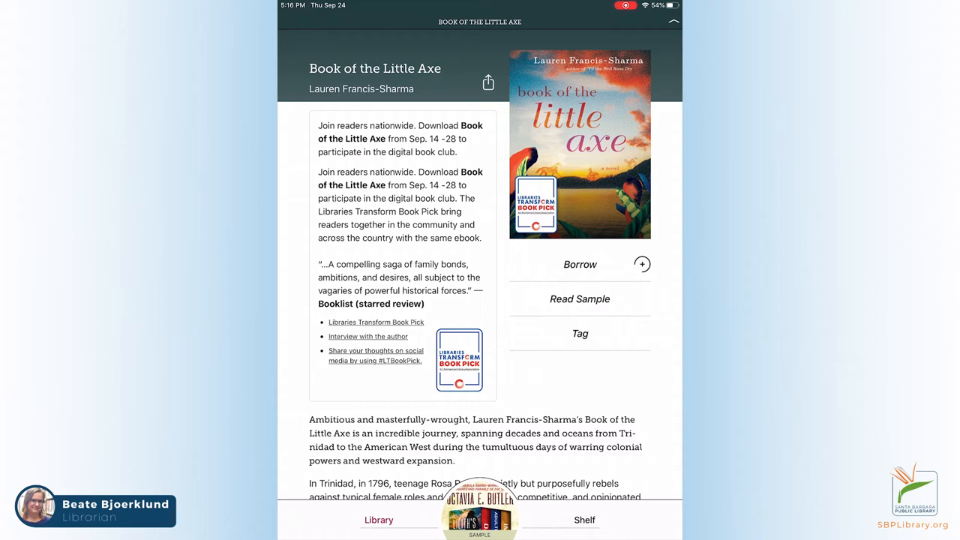
left_click(578, 333)
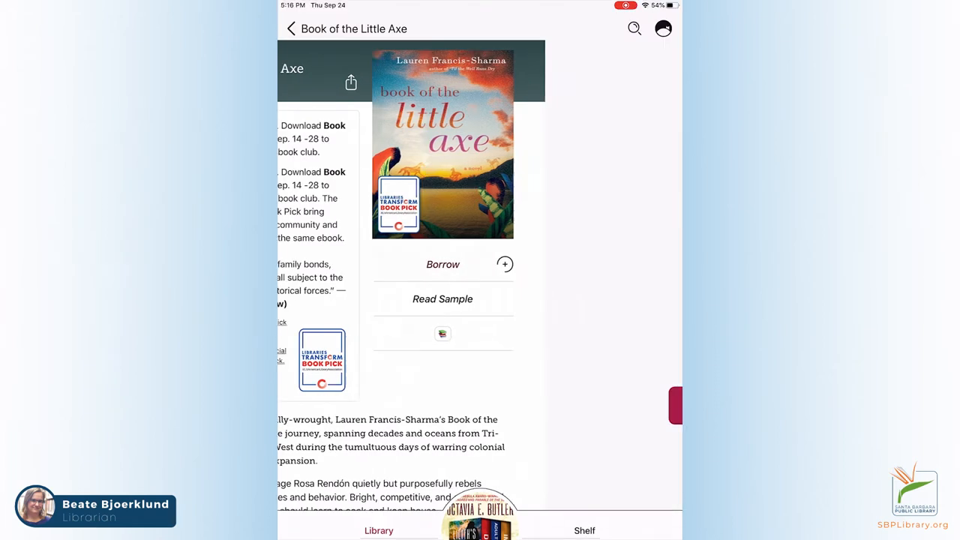
left_click(442, 264)
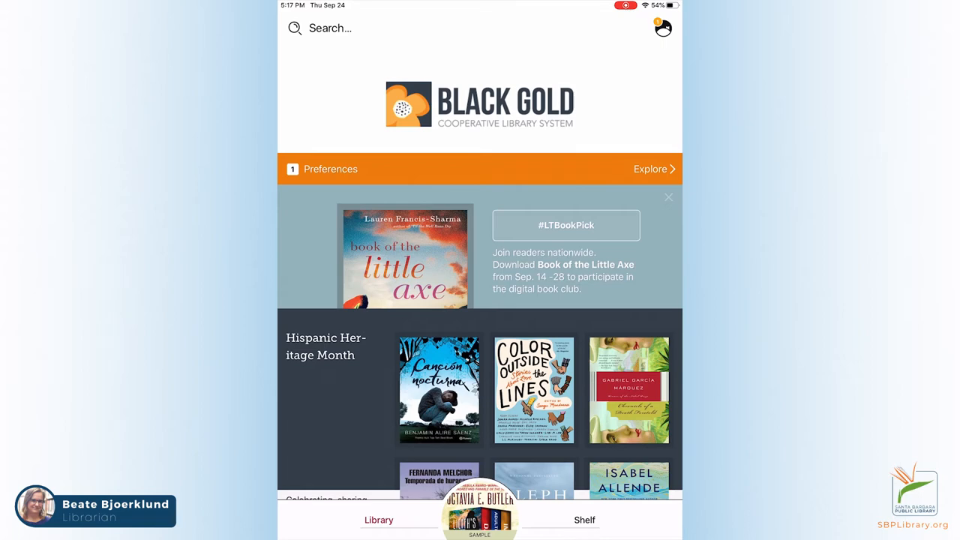
- Search for Ready Player Two with Availability set to Everything
left_click(330, 26)
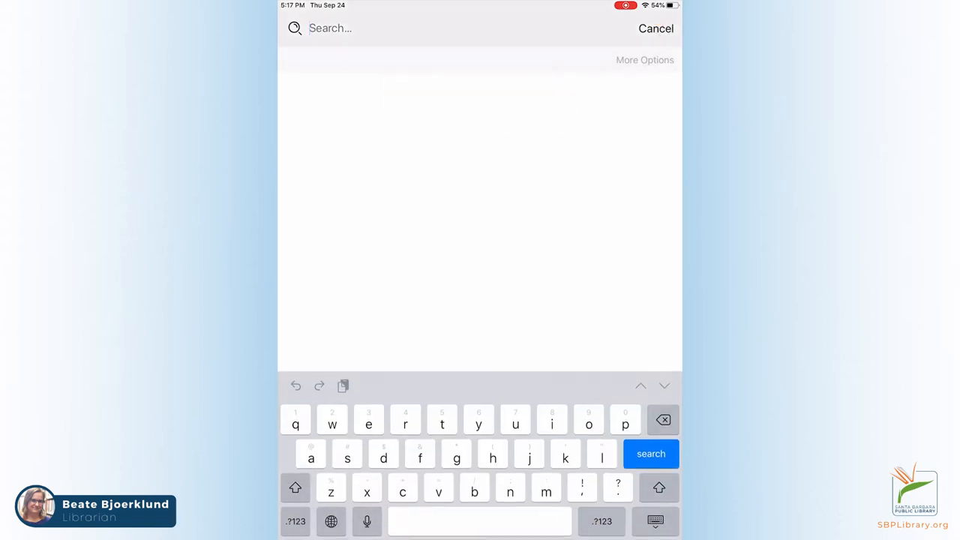
type("ready")
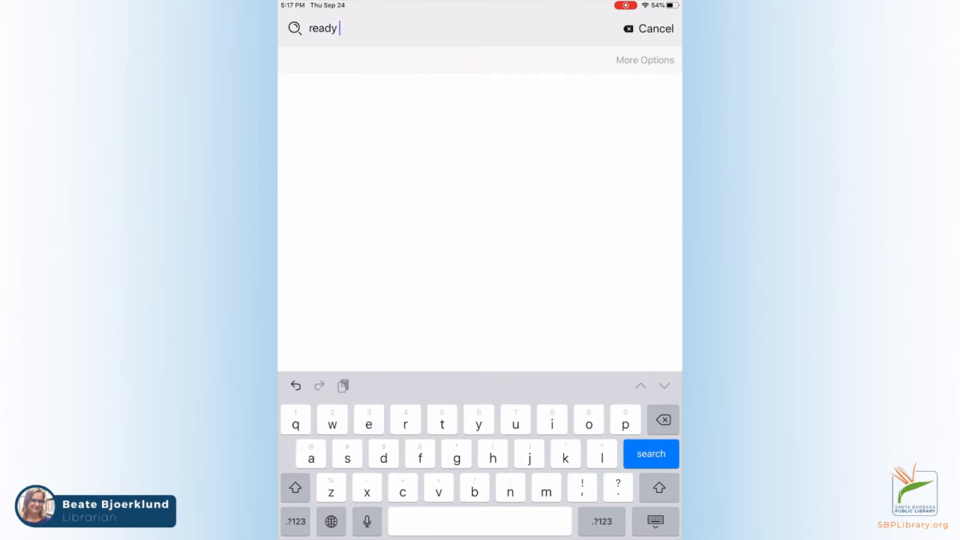
type("pla")
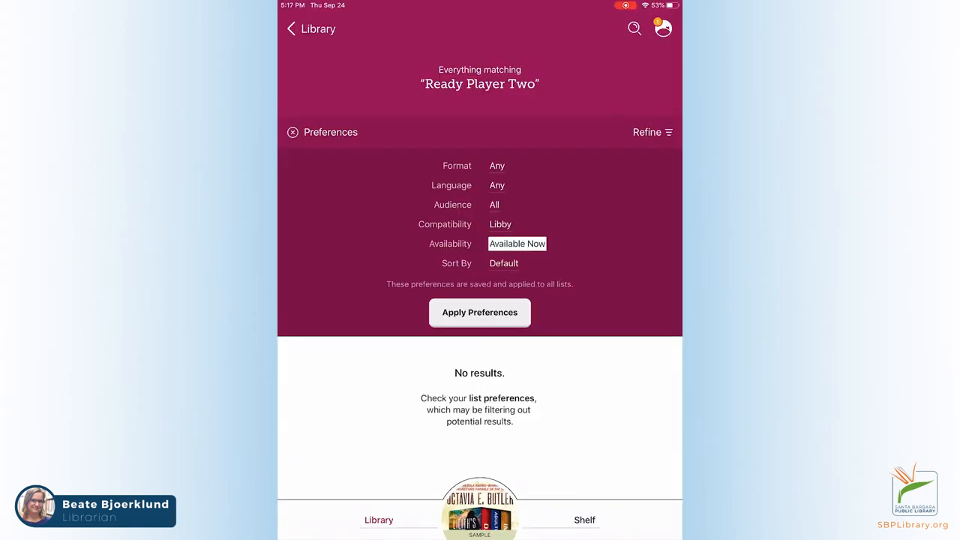
left_click(516, 243)
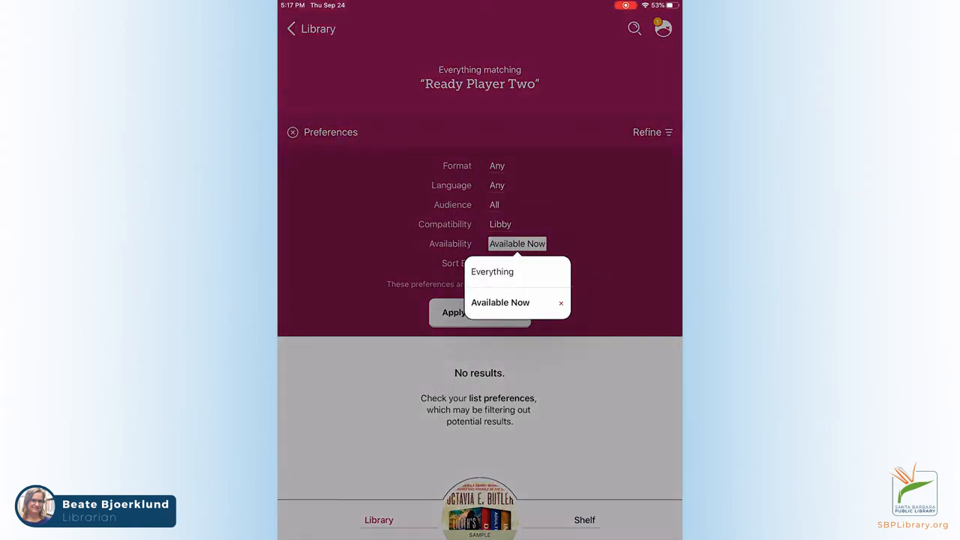
left_click(491, 271)
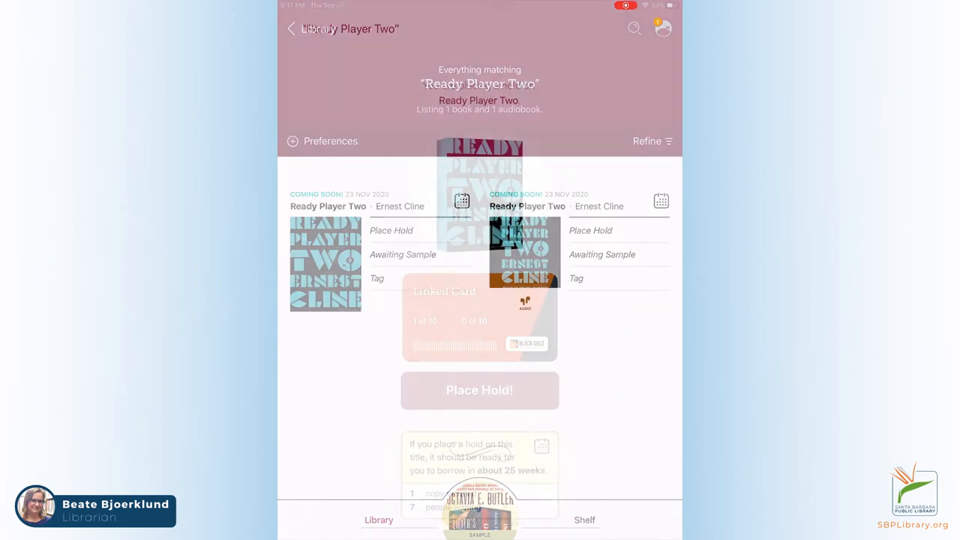
- Place a hold on the Ready Player Two book with the linked card, then go to the Shelf
left_click(390, 231)
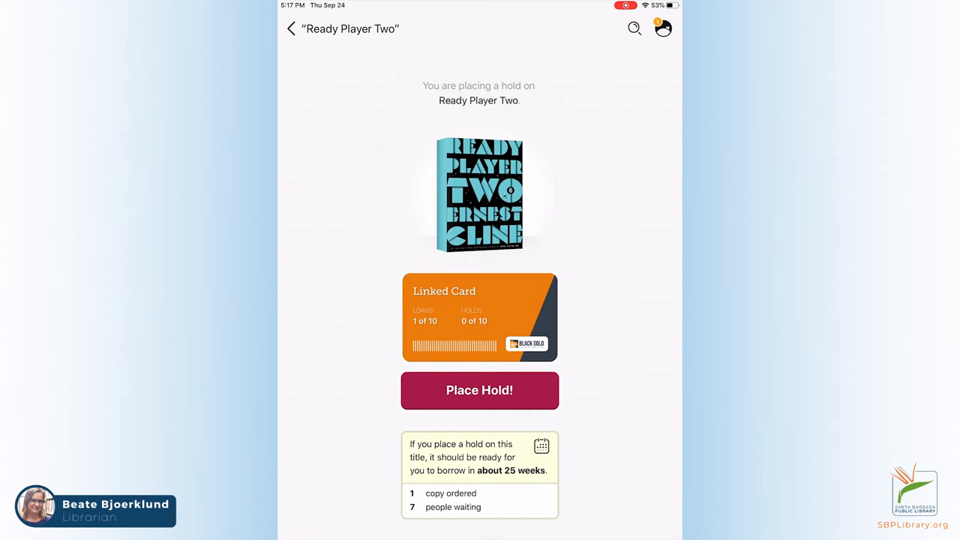
left_click(480, 390)
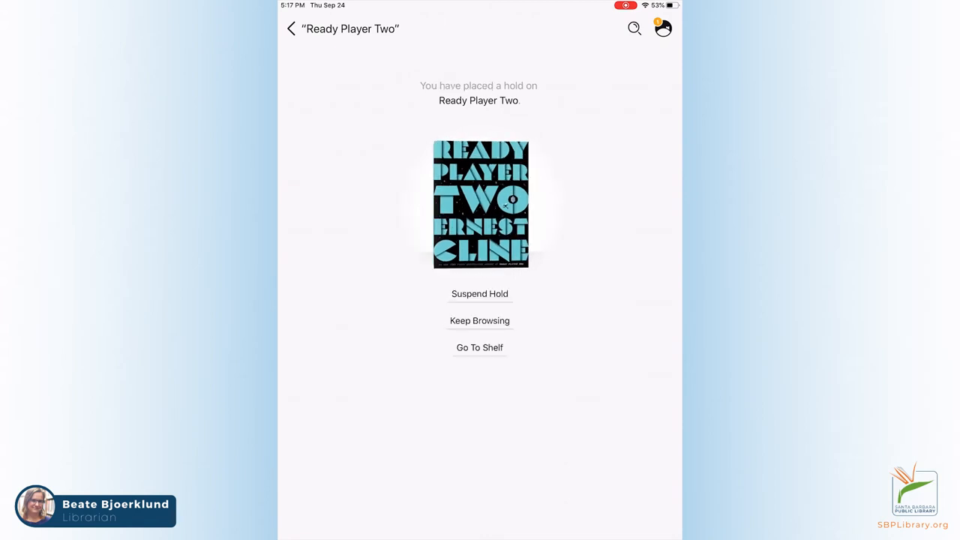
left_click(480, 320)
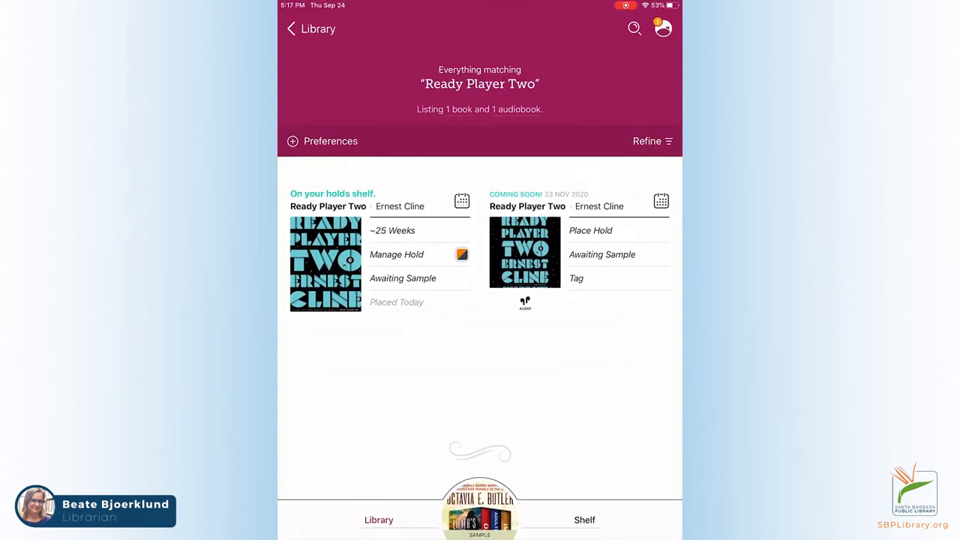
left_click(585, 519)
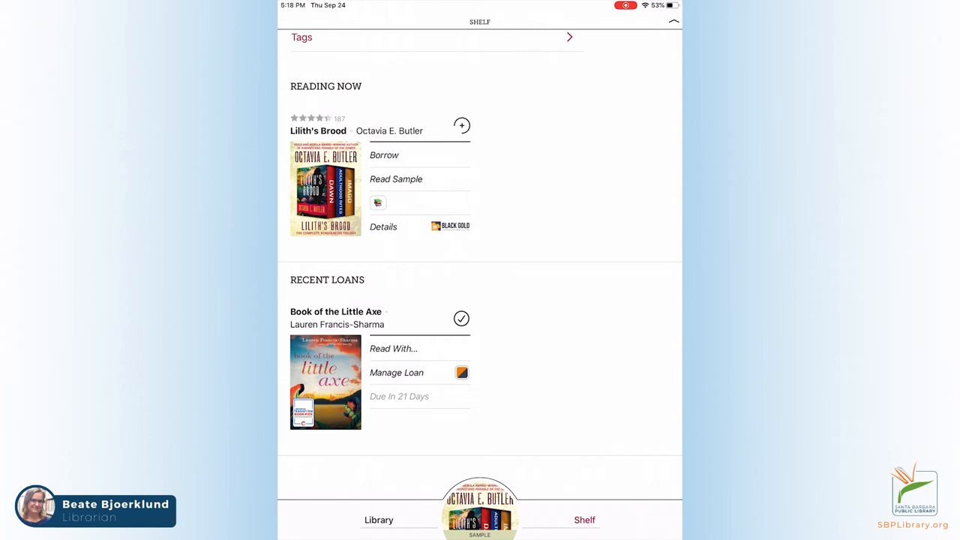
- Explore sending Book of the Little Axe to an Adobe-compatible ereader via Read With
scroll("down", 3)
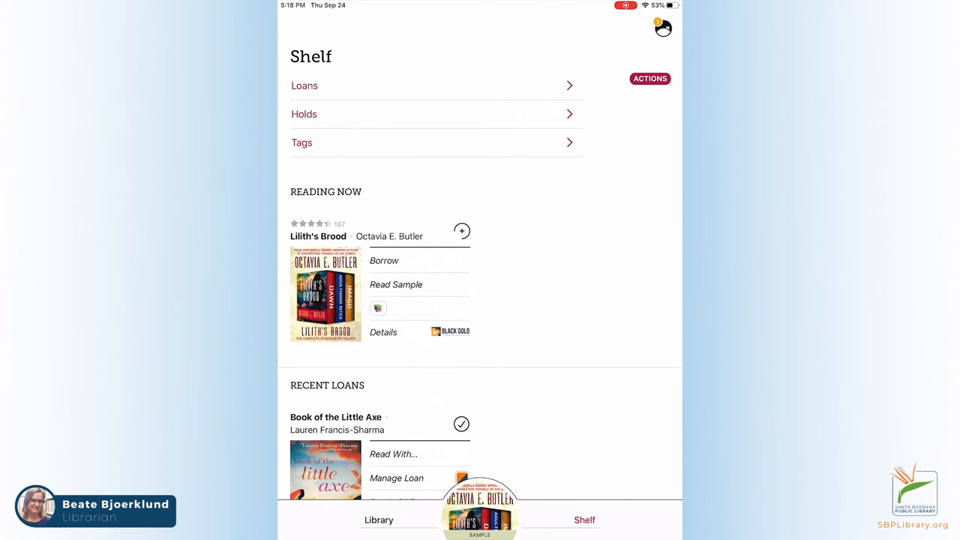
left_click(393, 453)
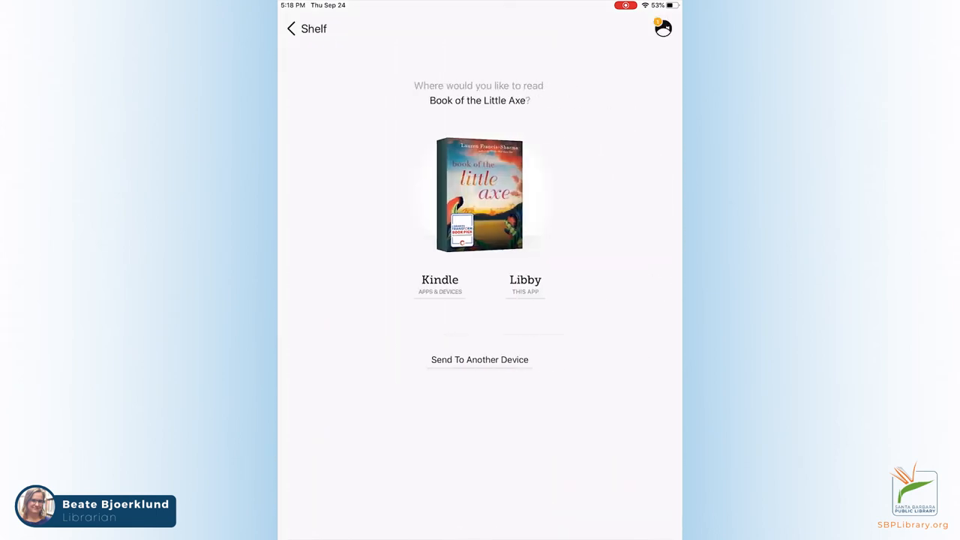
left_click(439, 282)
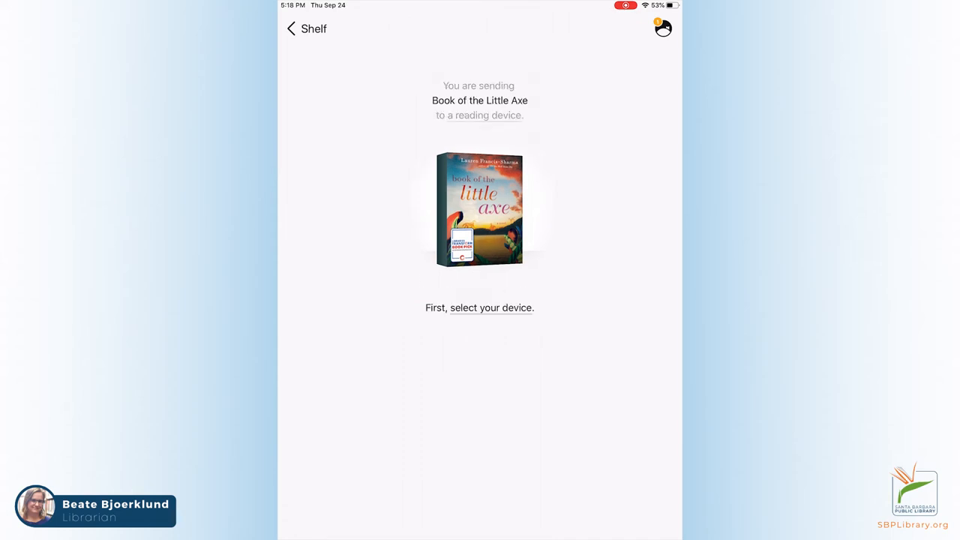
left_click(491, 307)
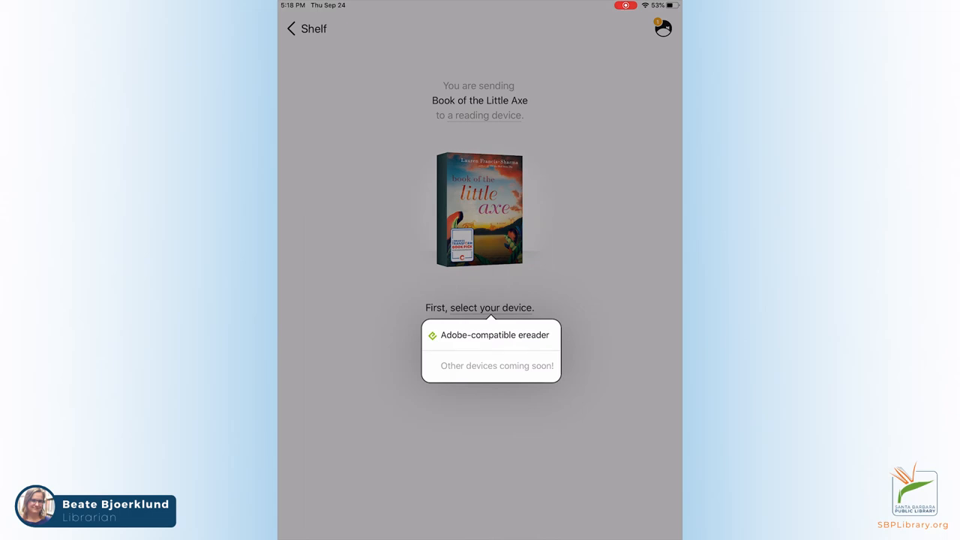
left_click(495, 336)
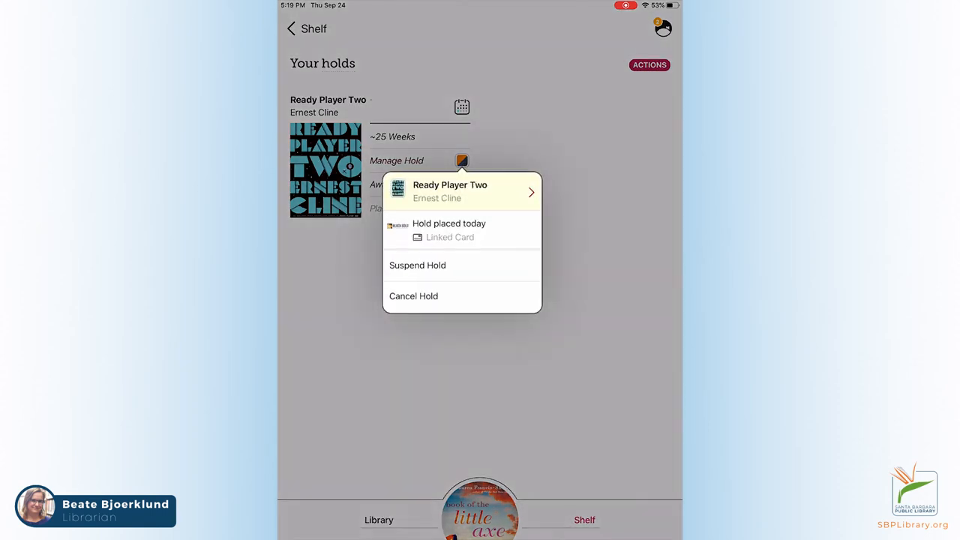
- Suspend the Ready Player Two hold for 7 days and return to the Shelf
left_click(417, 263)
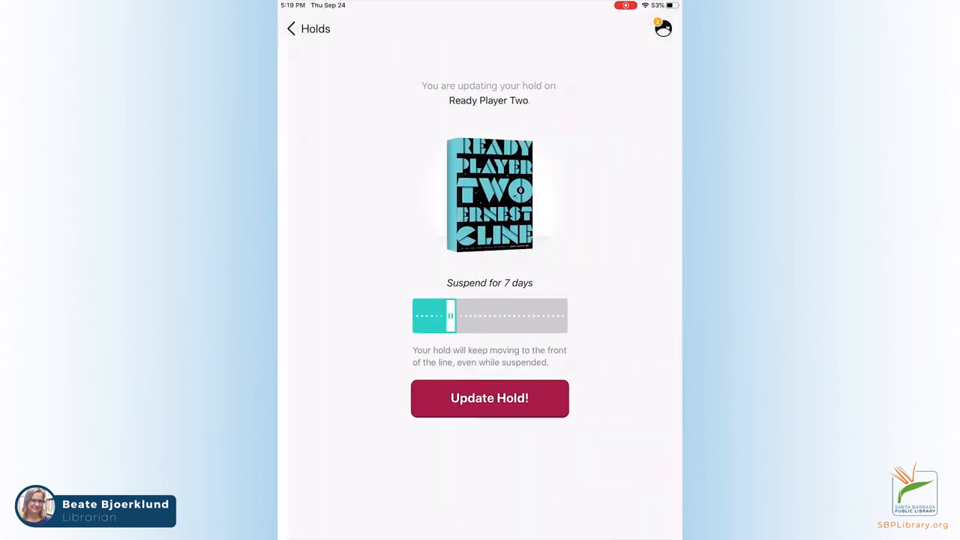
left_click(489, 397)
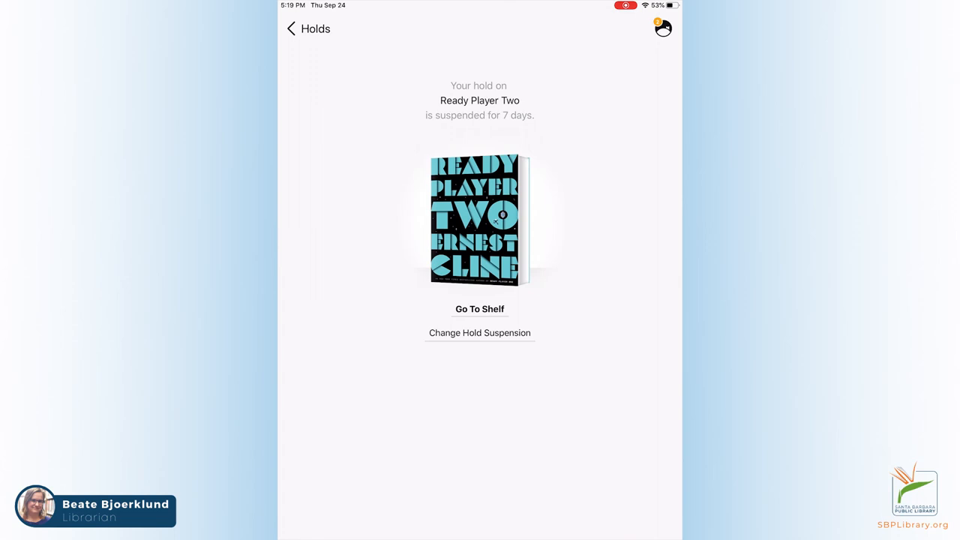
left_click(480, 309)
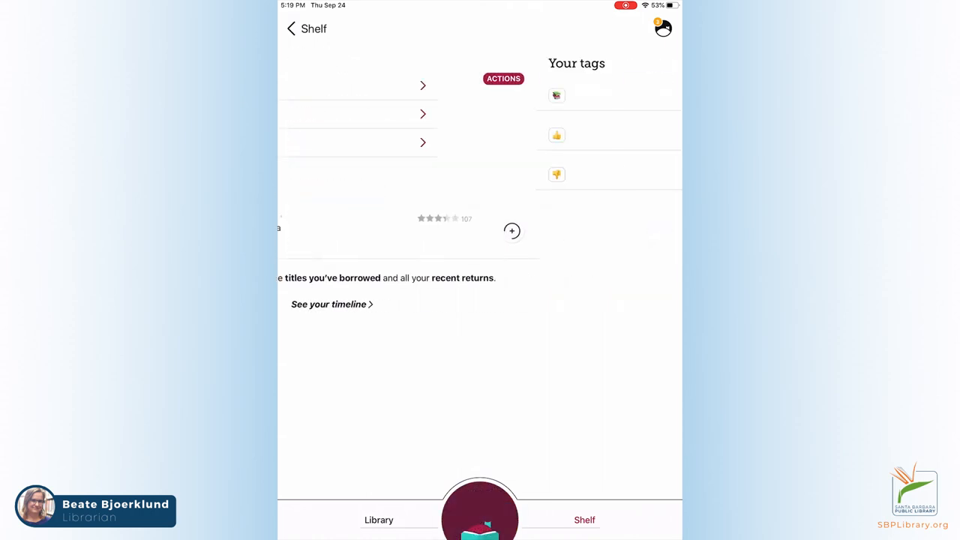
- View a tagged titles list, confirm the suspended hold in the results, and return to the library home
left_click(557, 96)
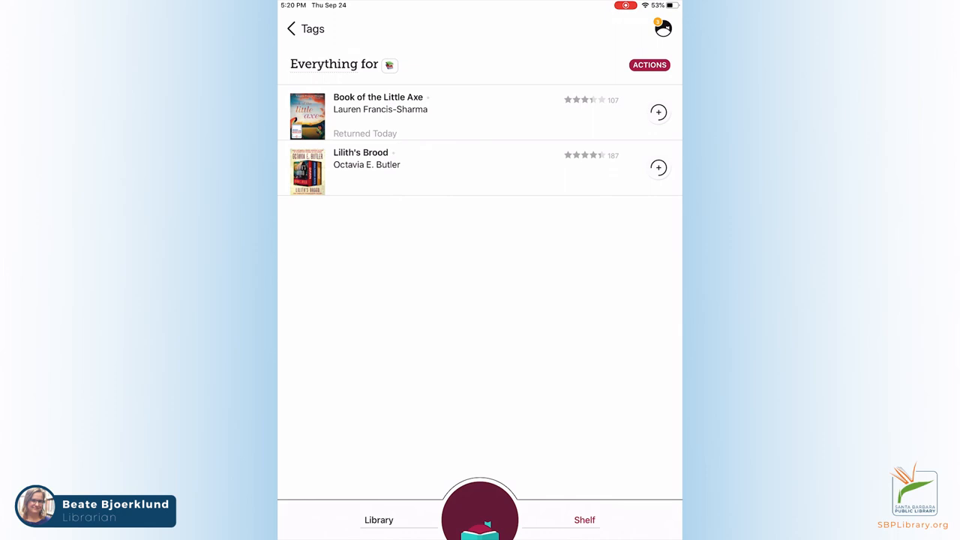
left_click(291, 28)
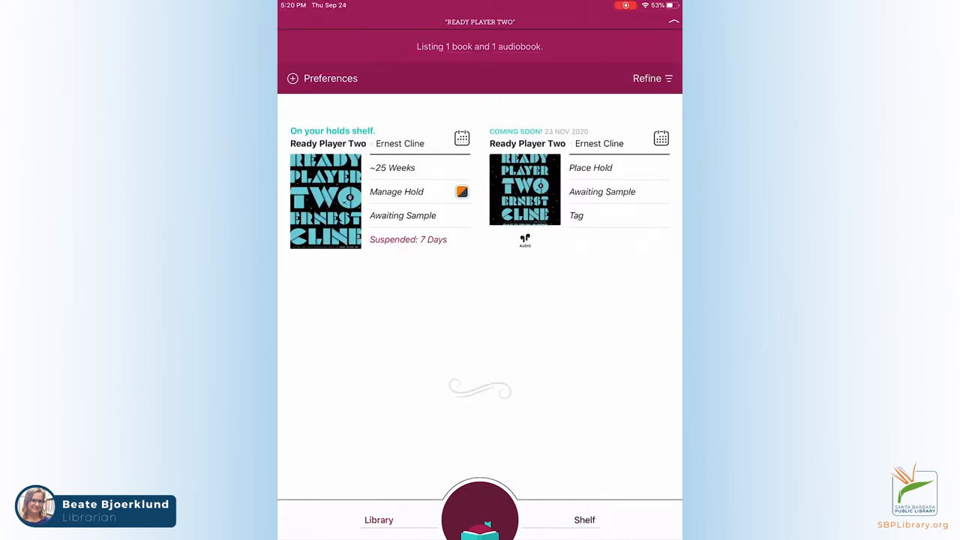
left_click(378, 519)
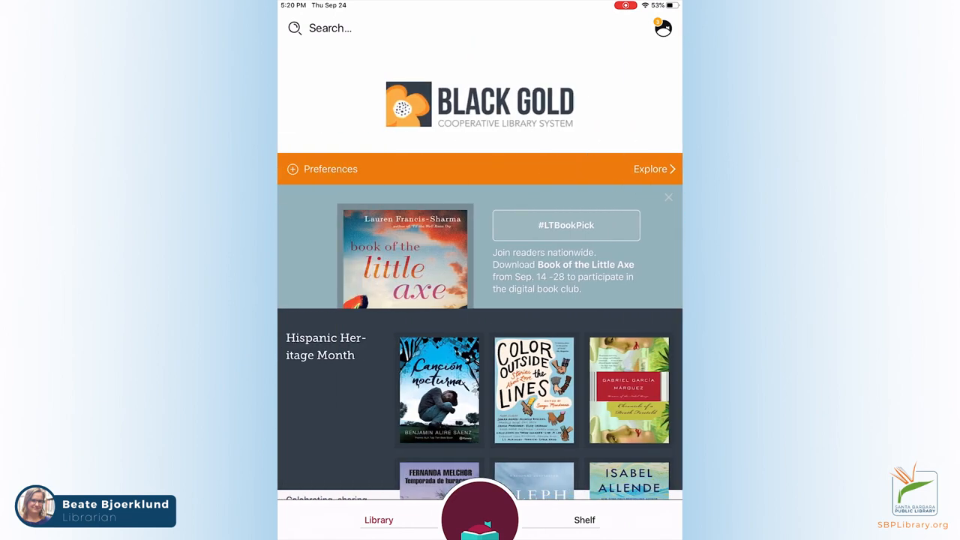